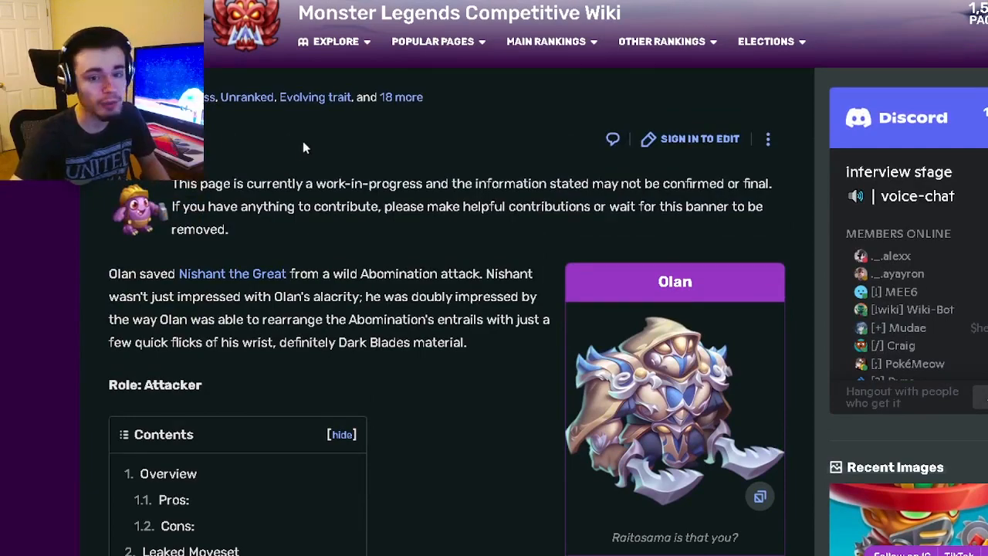
Scroll Olan's page down to the trait table, relics and Overview heading, highlighting the Attacker role
scroll(down, 3)
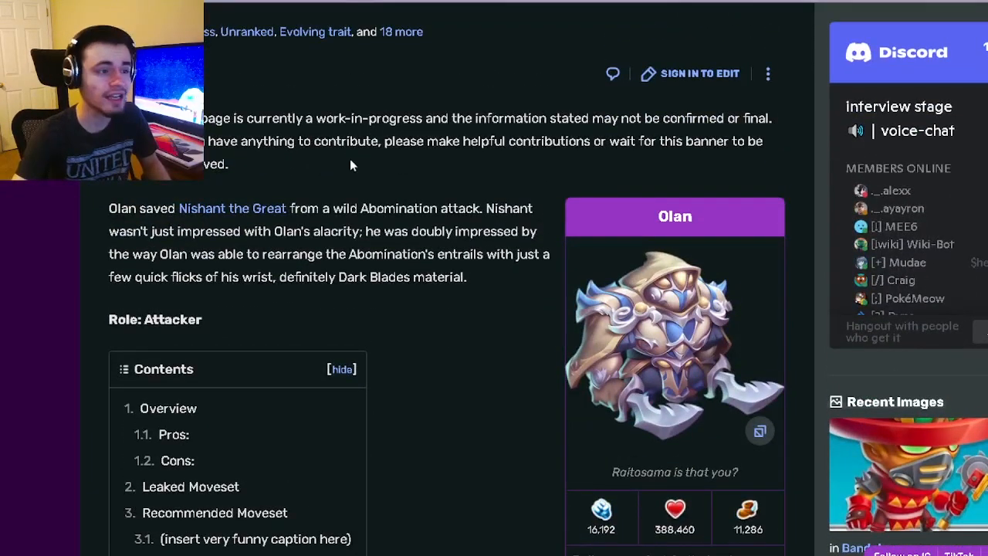
scroll(down, 3)
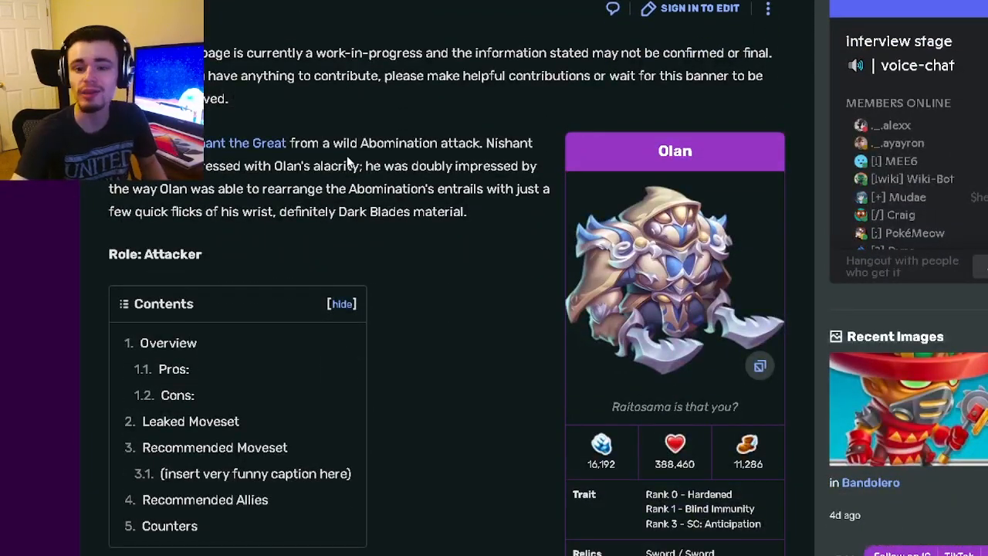
double_click(173, 253)
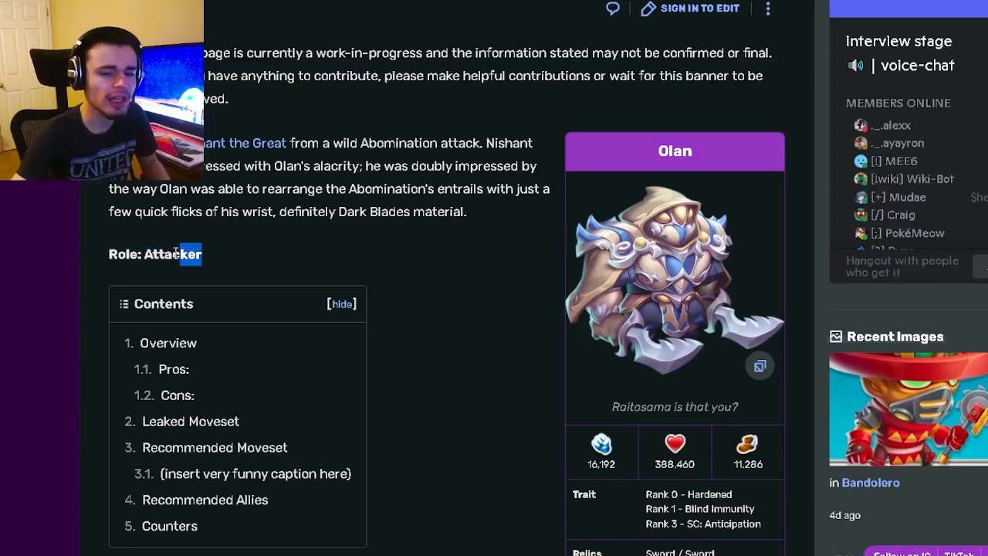
scroll(down, 3)
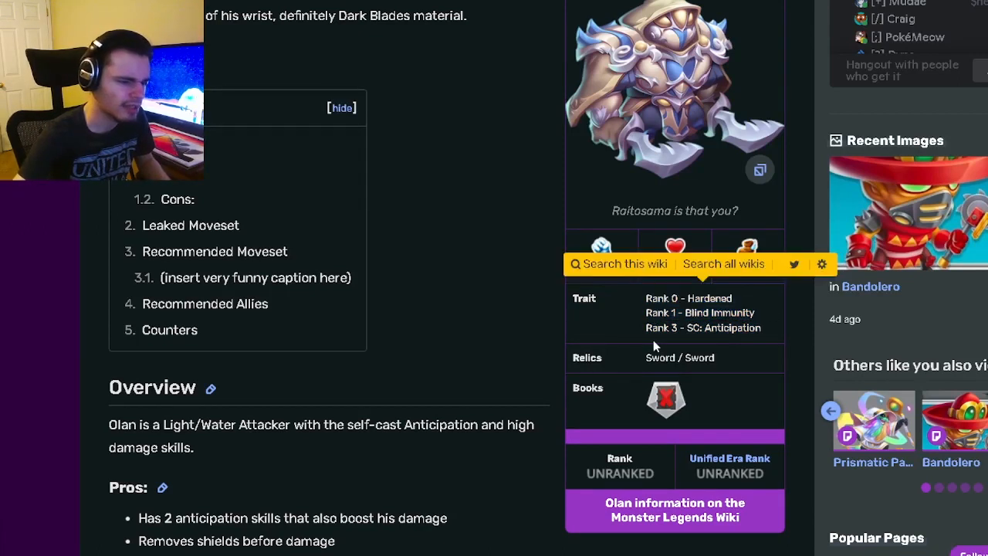
Highlight text in the overview, then scroll down to the Pros, Cons and Leaked Moveset list
drag(648, 298, 744, 327)
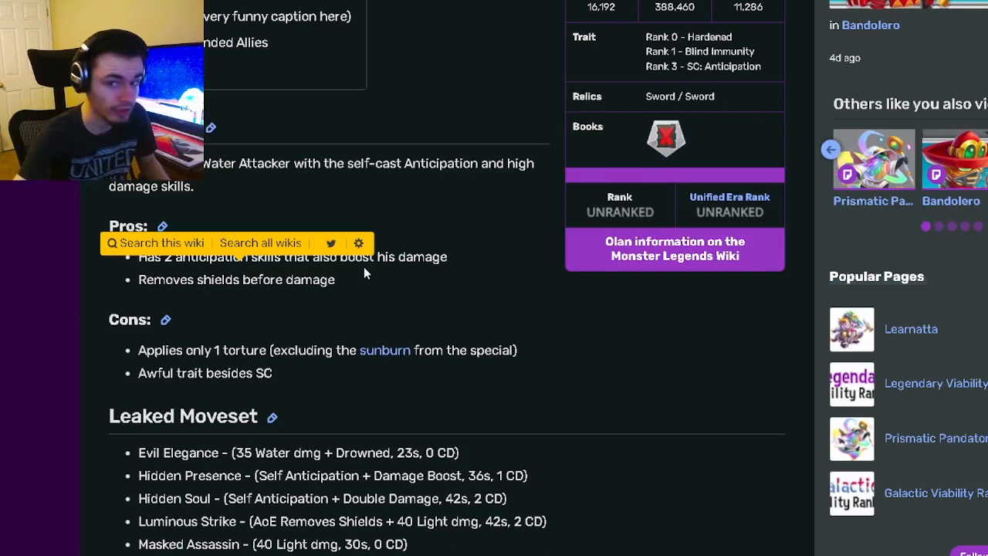
drag(139, 349, 239, 349)
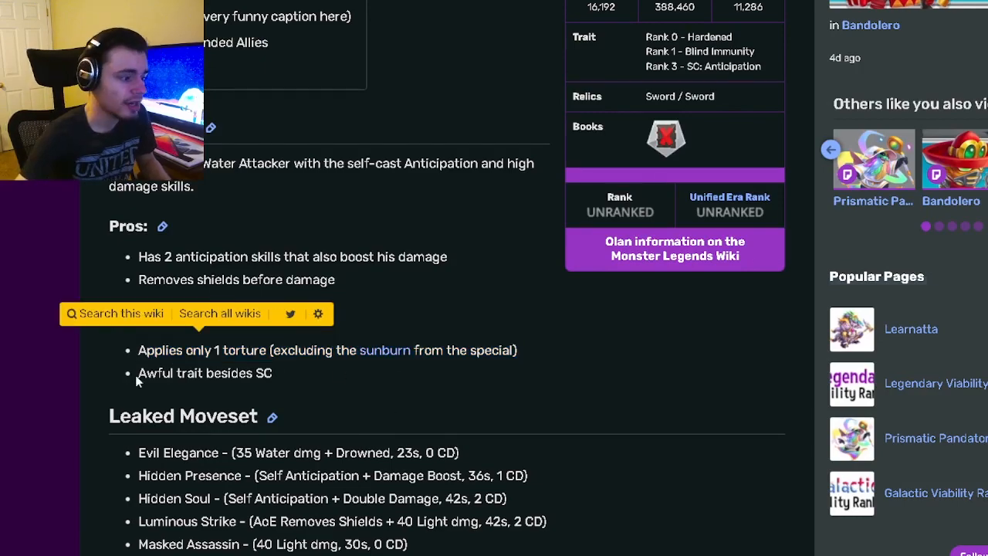
scroll(down, 3)
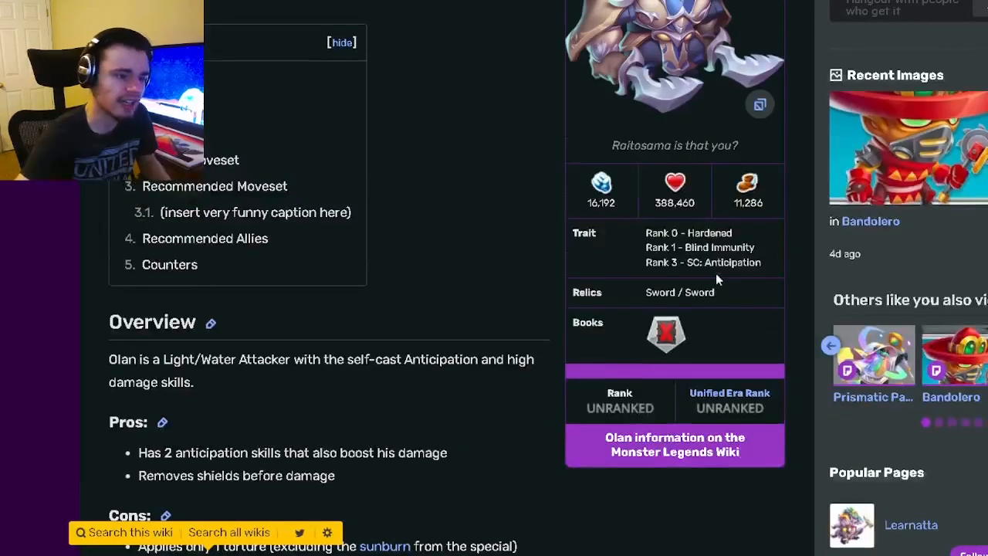
scroll(down, 3)
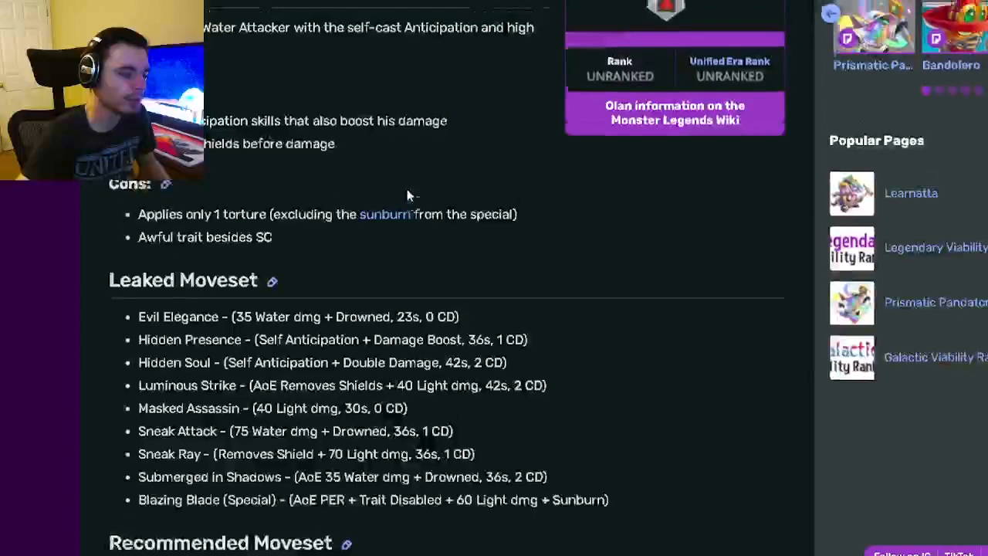
scroll(down, 3)
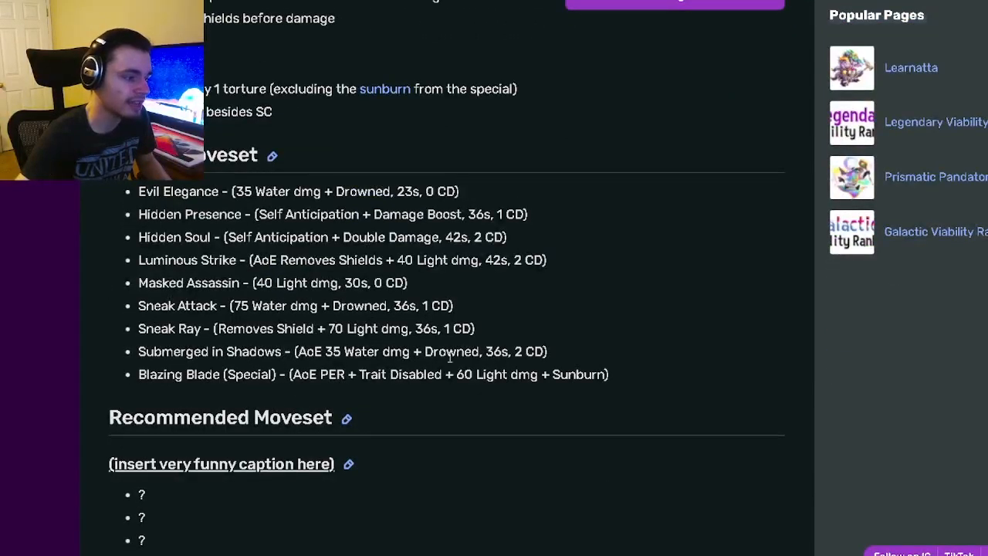
drag(299, 352, 547, 352)
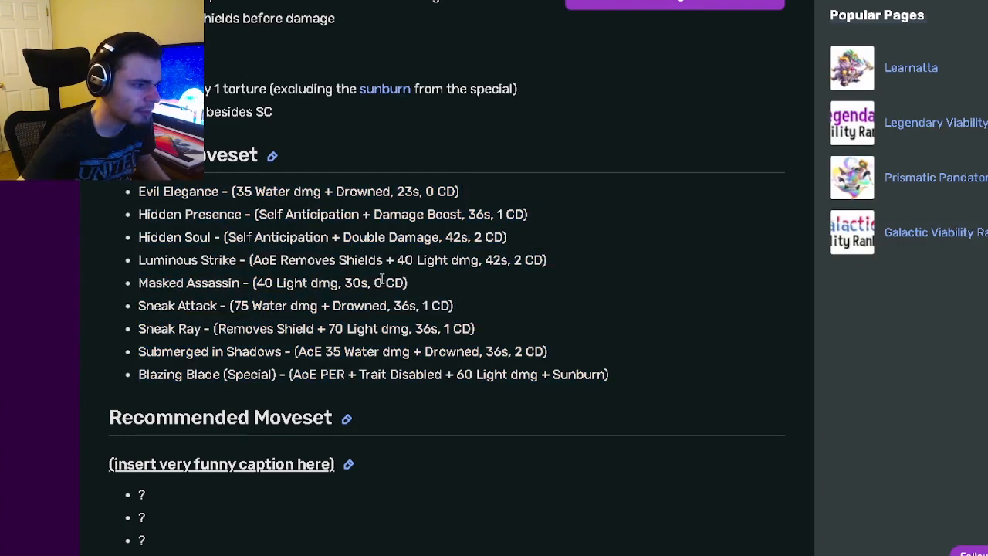
drag(341, 238, 497, 237)
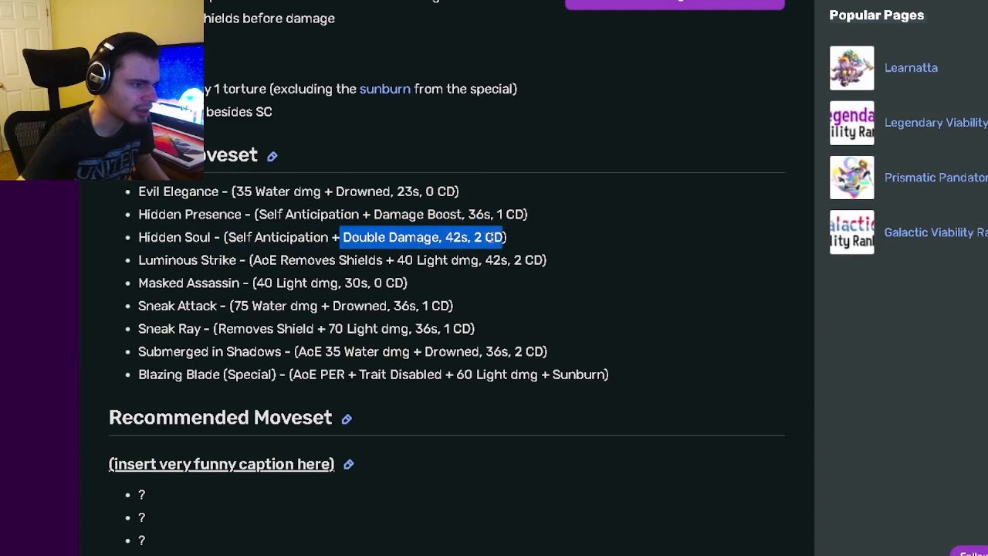
drag(139, 192, 608, 375)
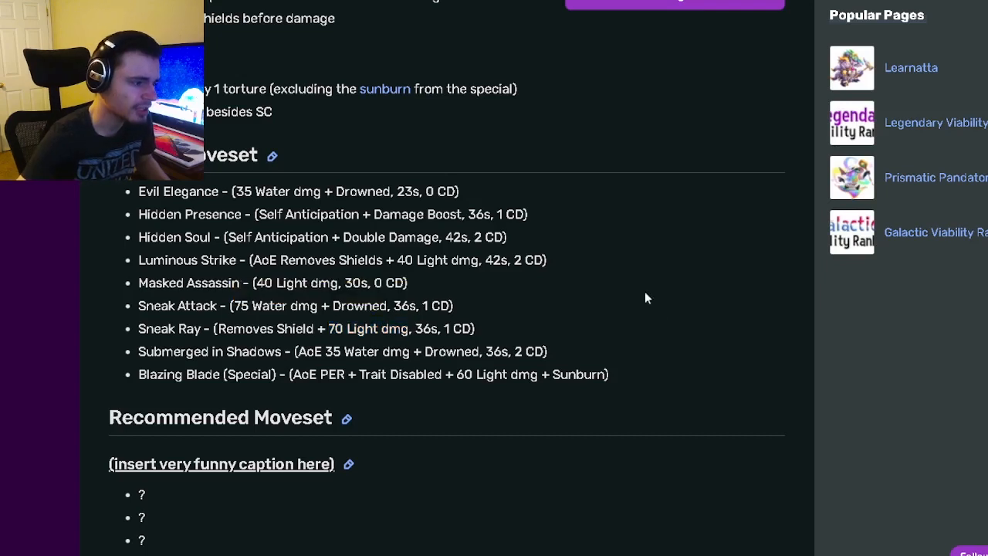
double_click(346, 306)
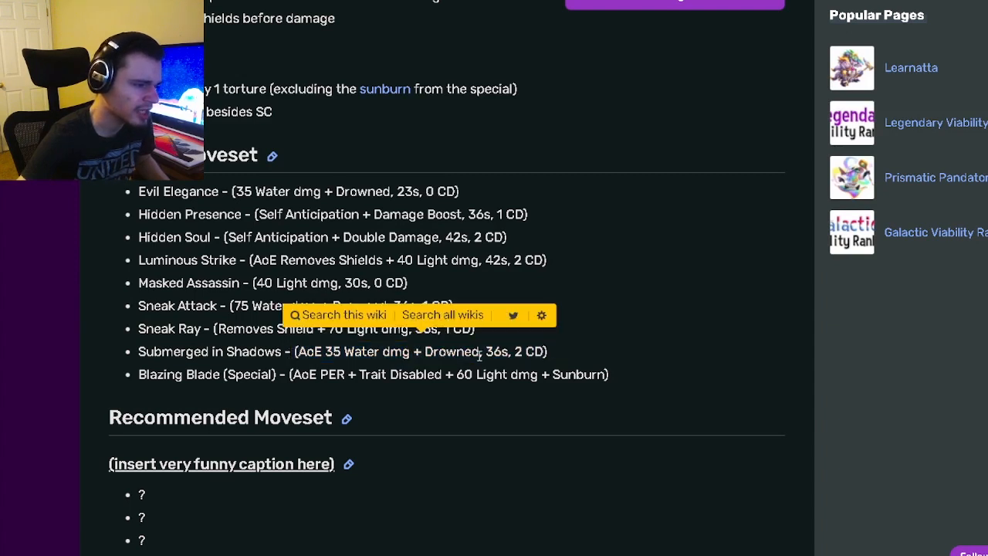
drag(139, 213, 546, 352)
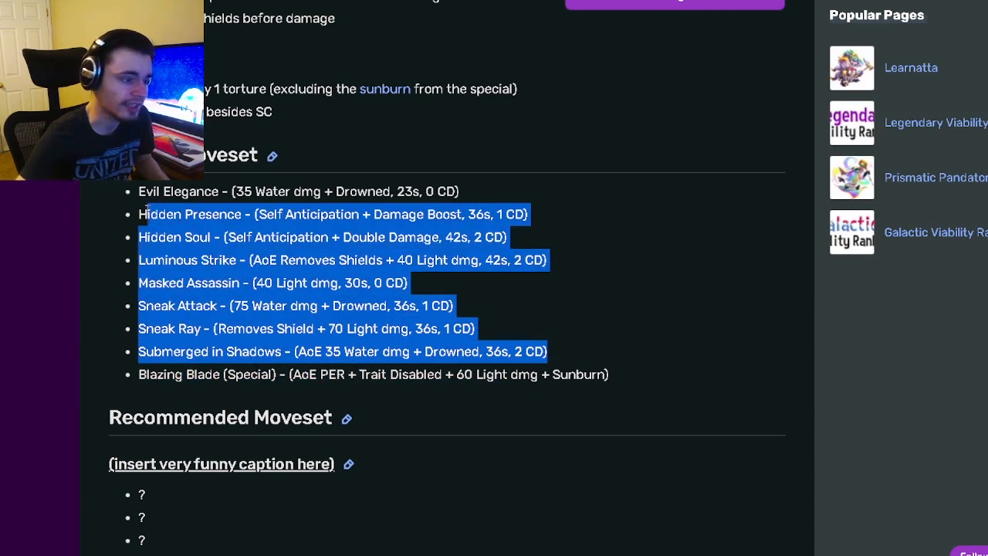
click(609, 398)
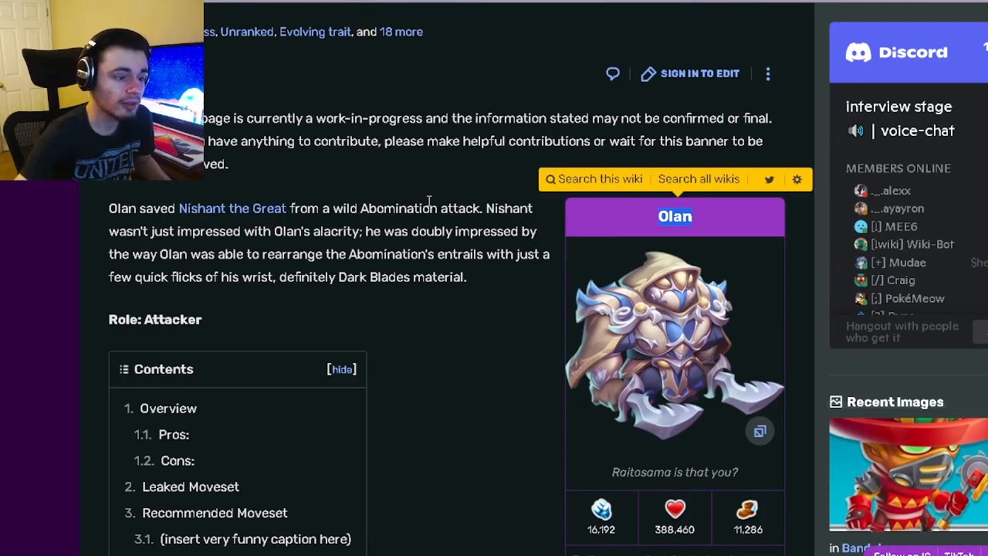
scroll(down, 3)
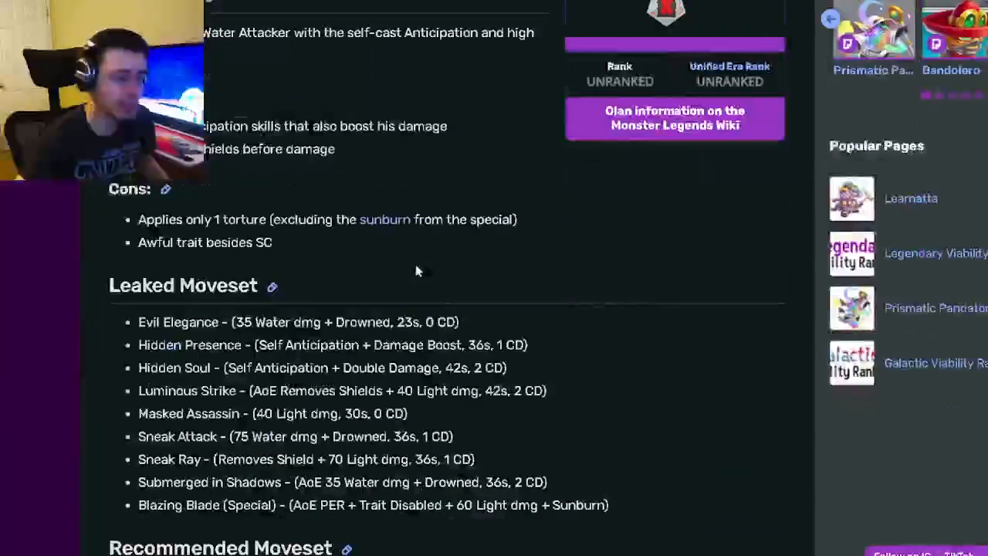